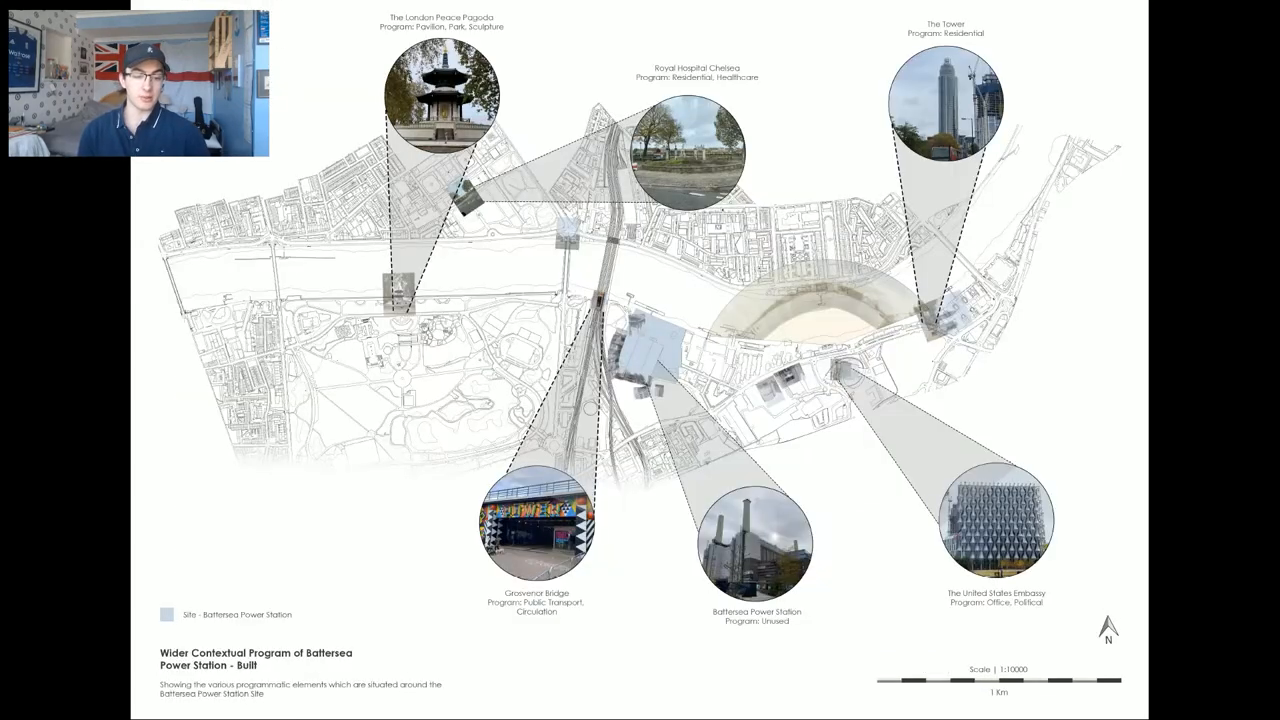
{"action": "key", "text": "right"}
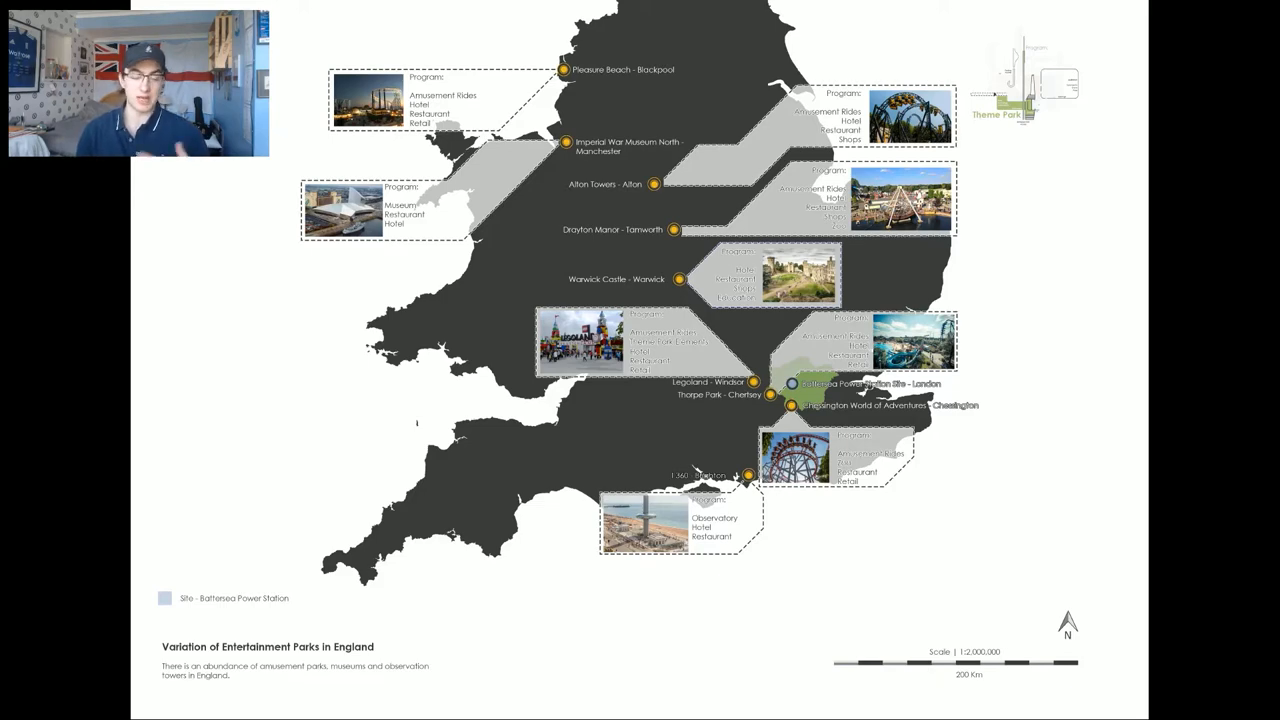
{"action": "key", "text": "Right"}
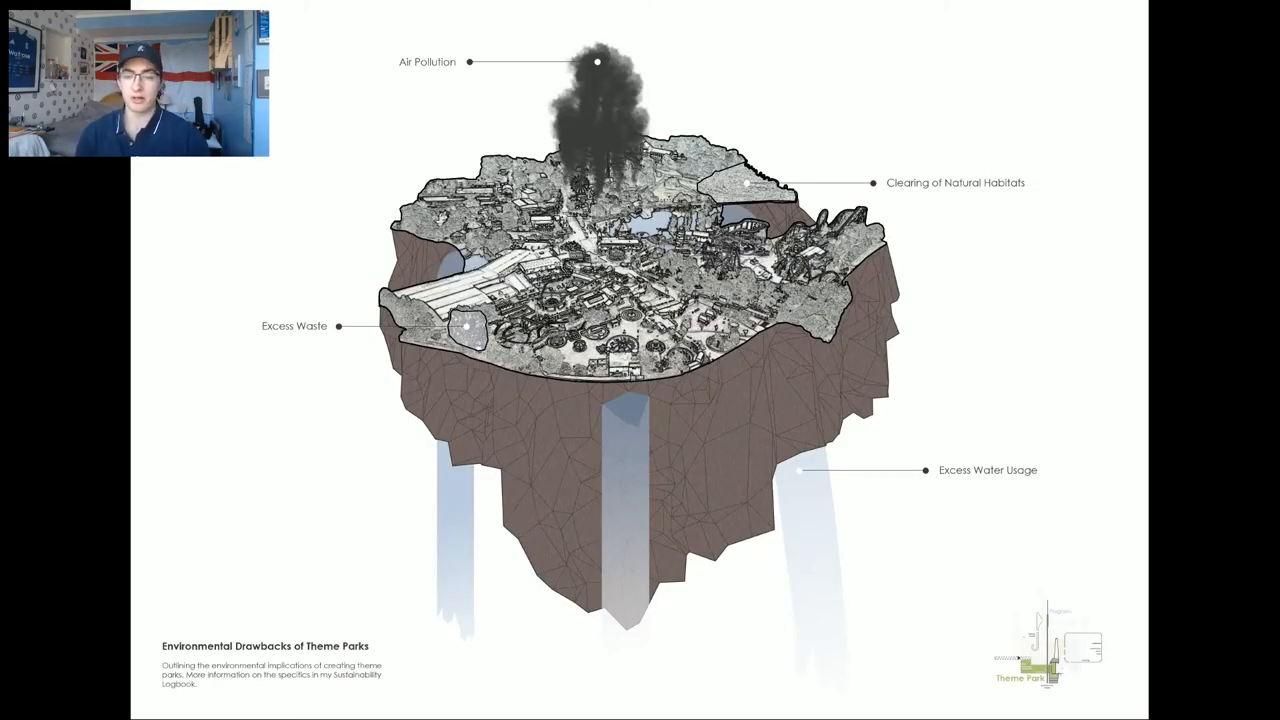
{"action": "key", "text": "Right"}
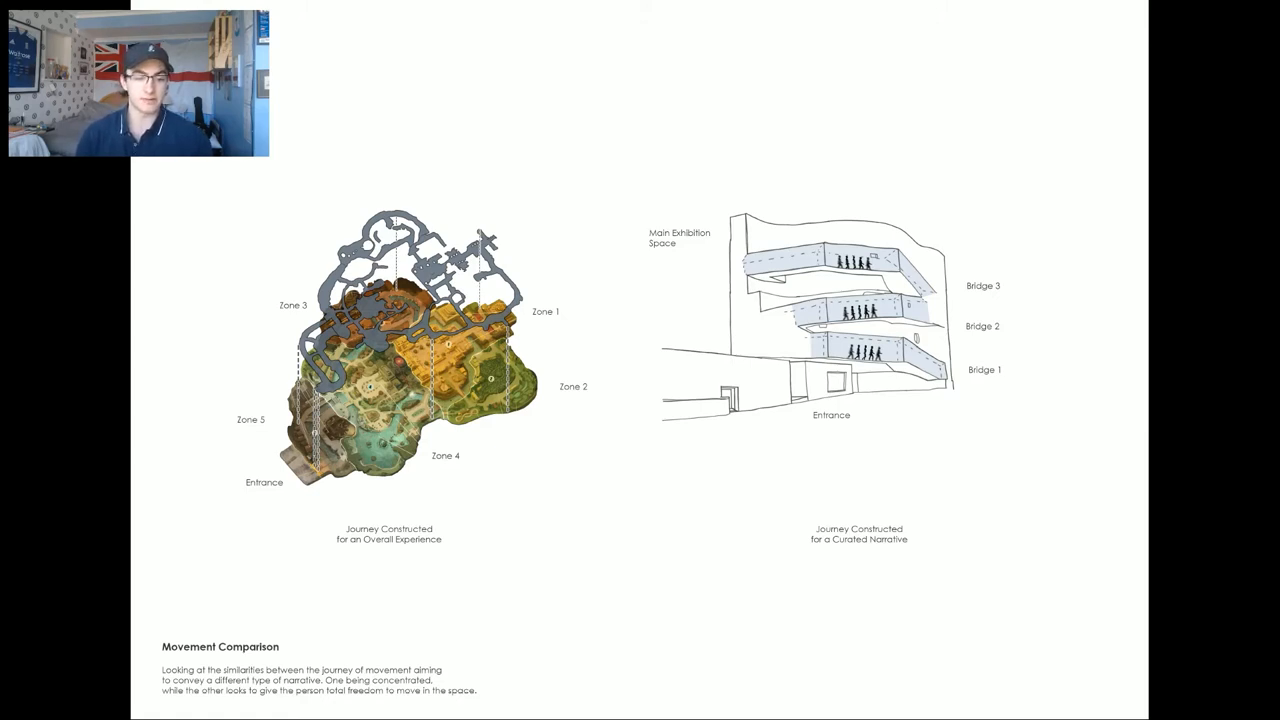
{"action": "key", "text": "Right"}
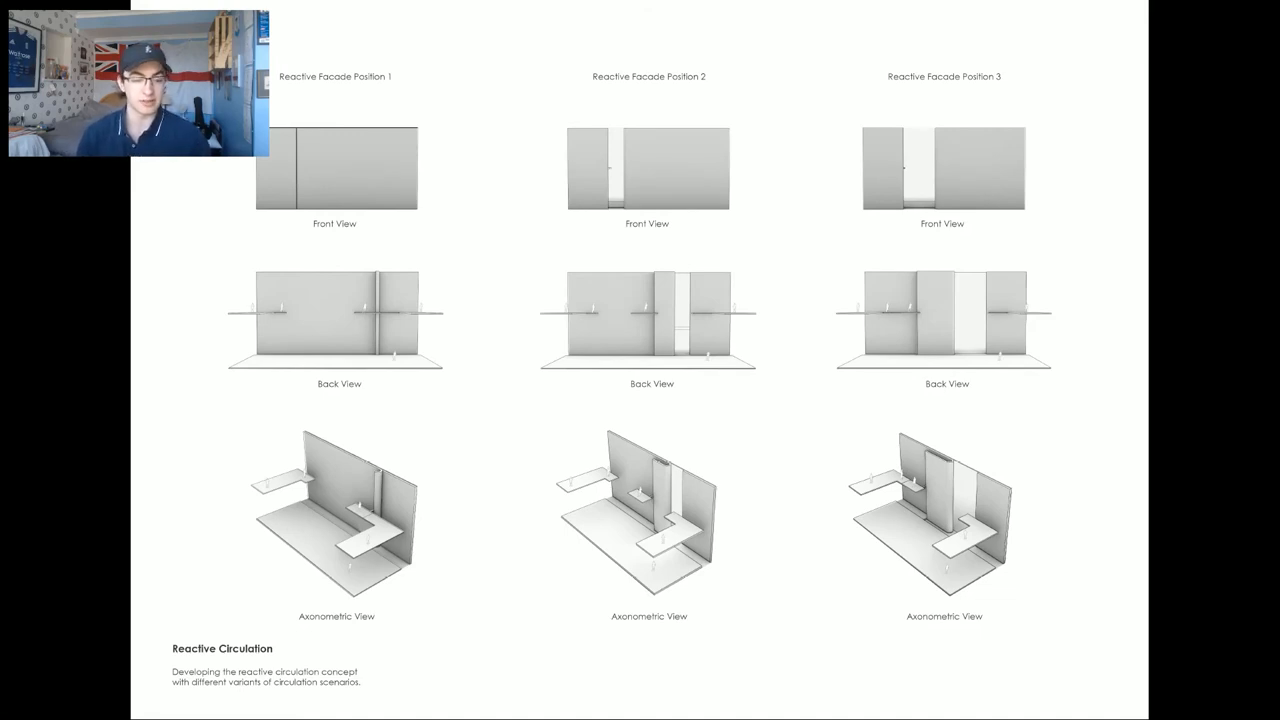
{"action": "key", "text": "right"}
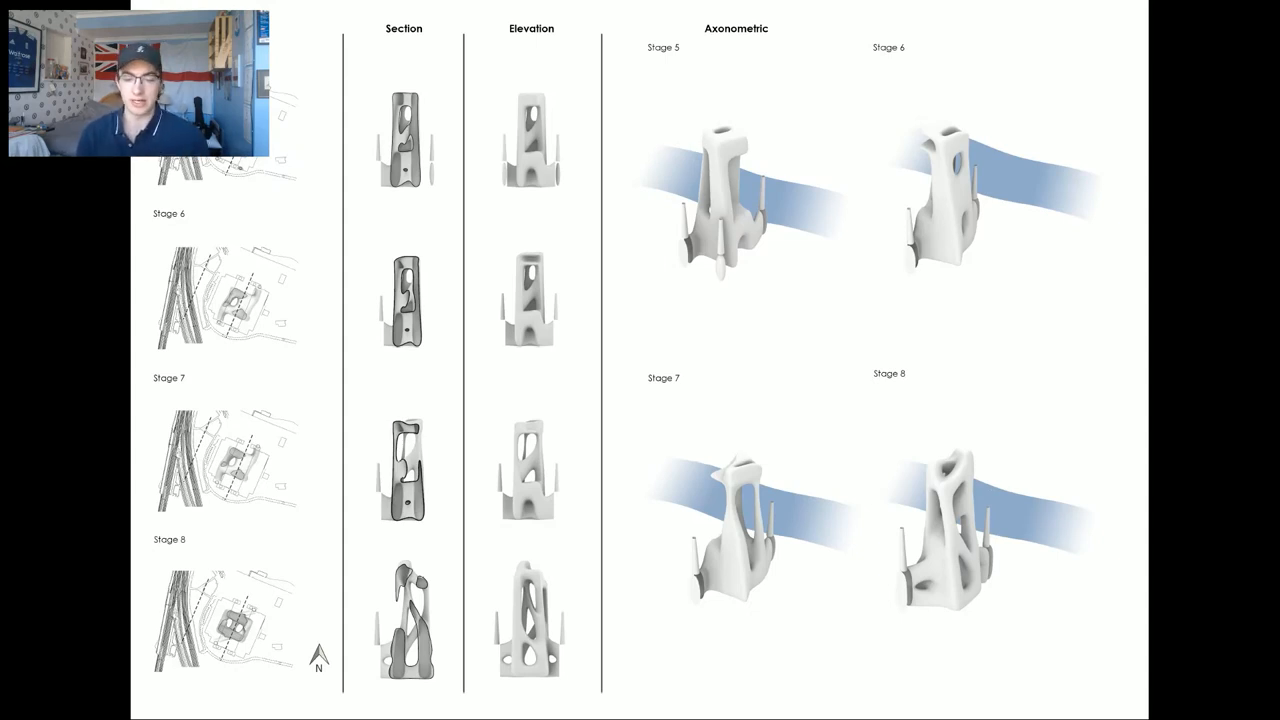
{"action": "key", "text": "right"}
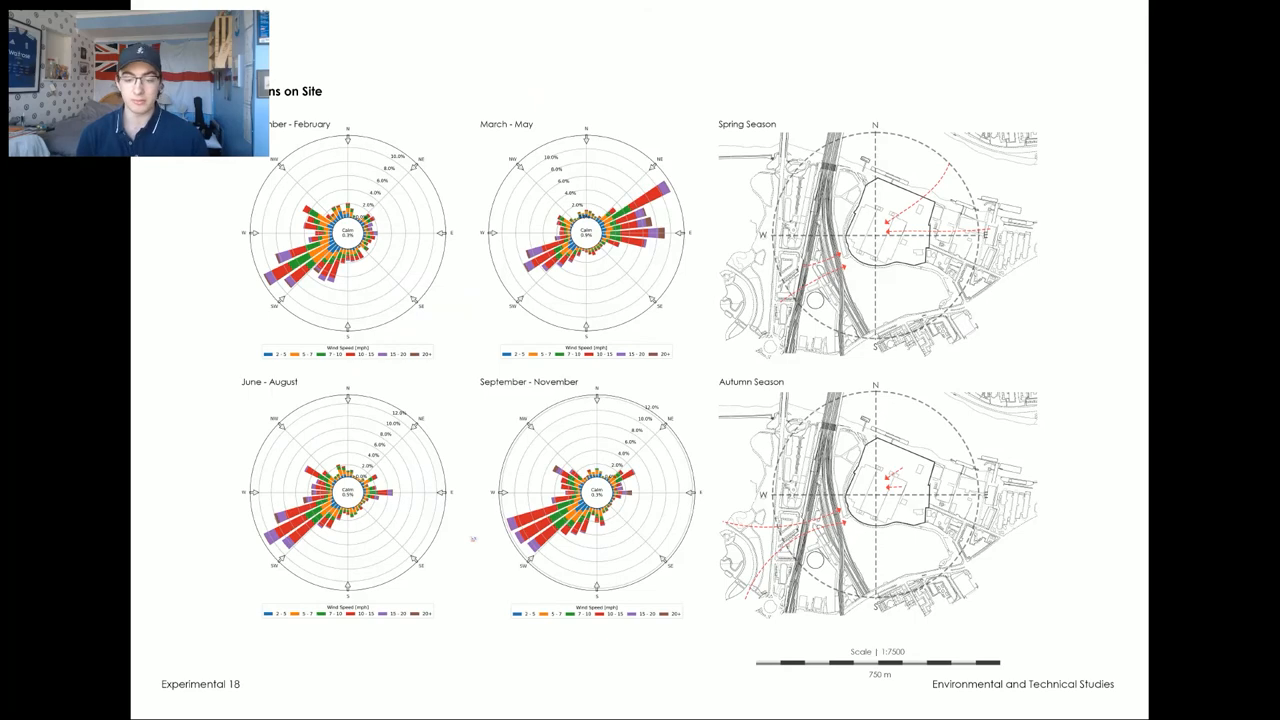
{"action": "key", "text": "Right"}
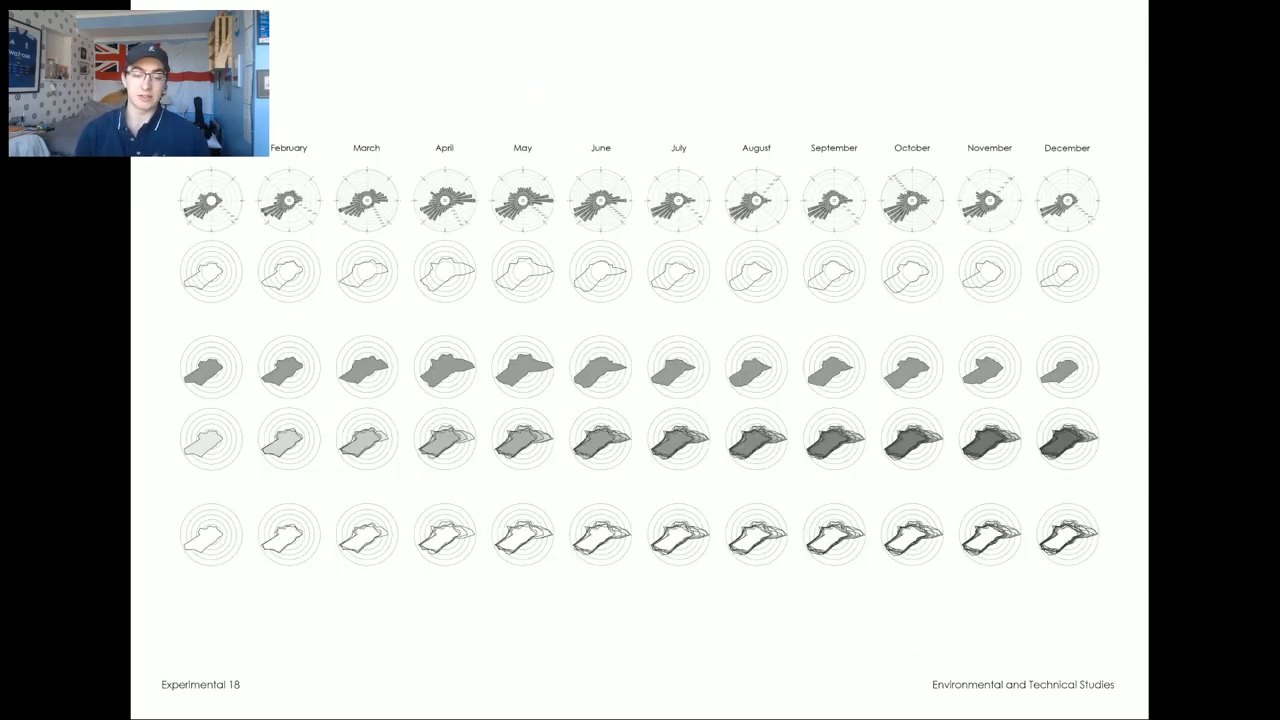
{"action": "key", "text": "Right"}
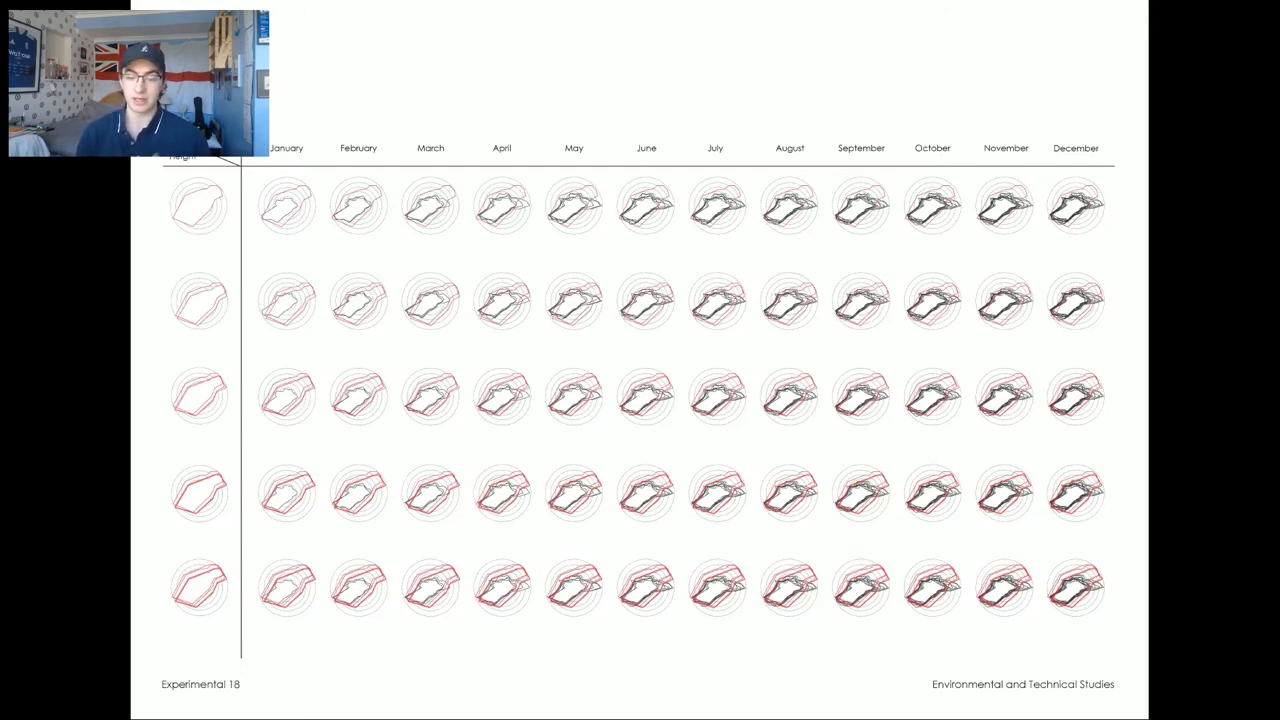
{"action": "key", "text": "right"}
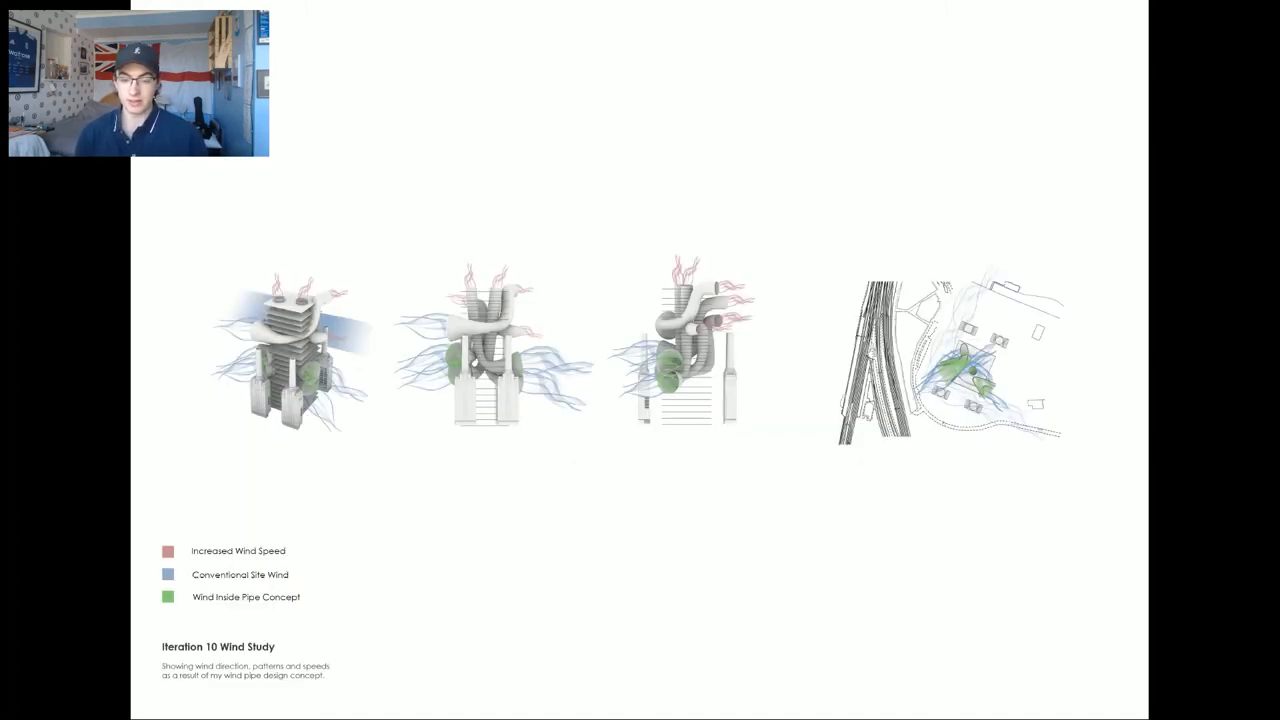
{"action": "key", "text": "right"}
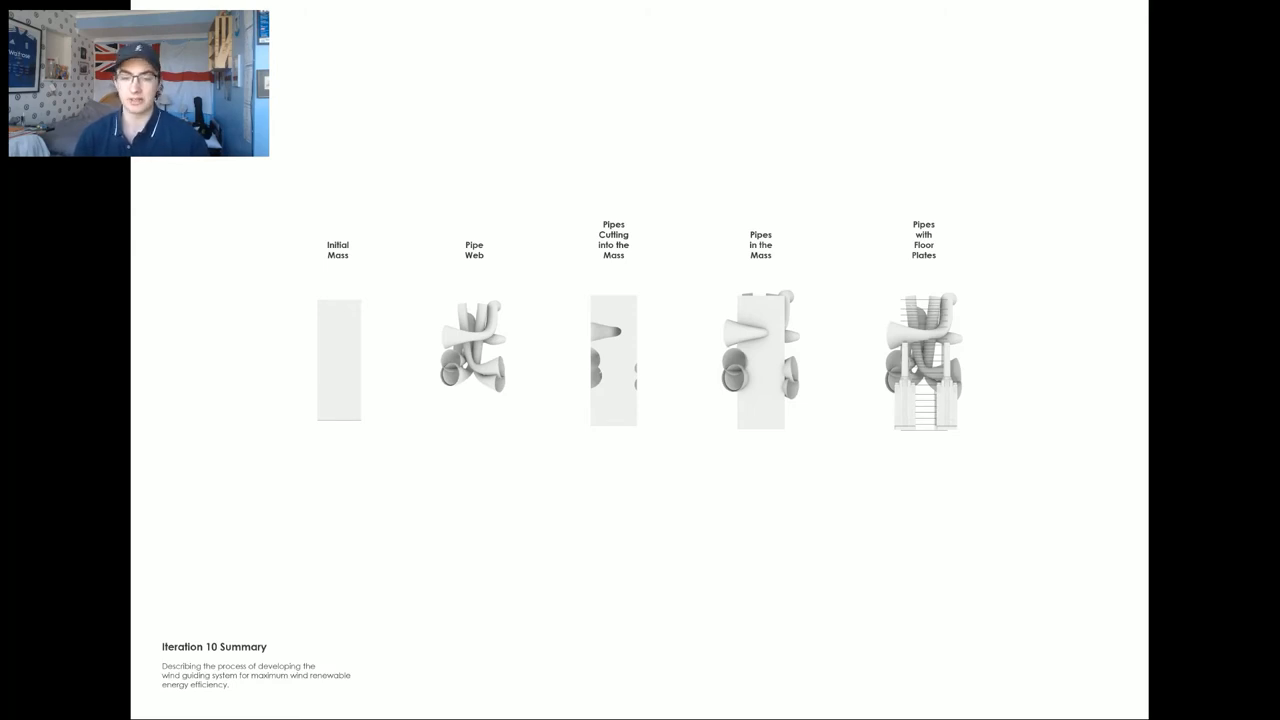
{"action": "key", "text": "Right"}
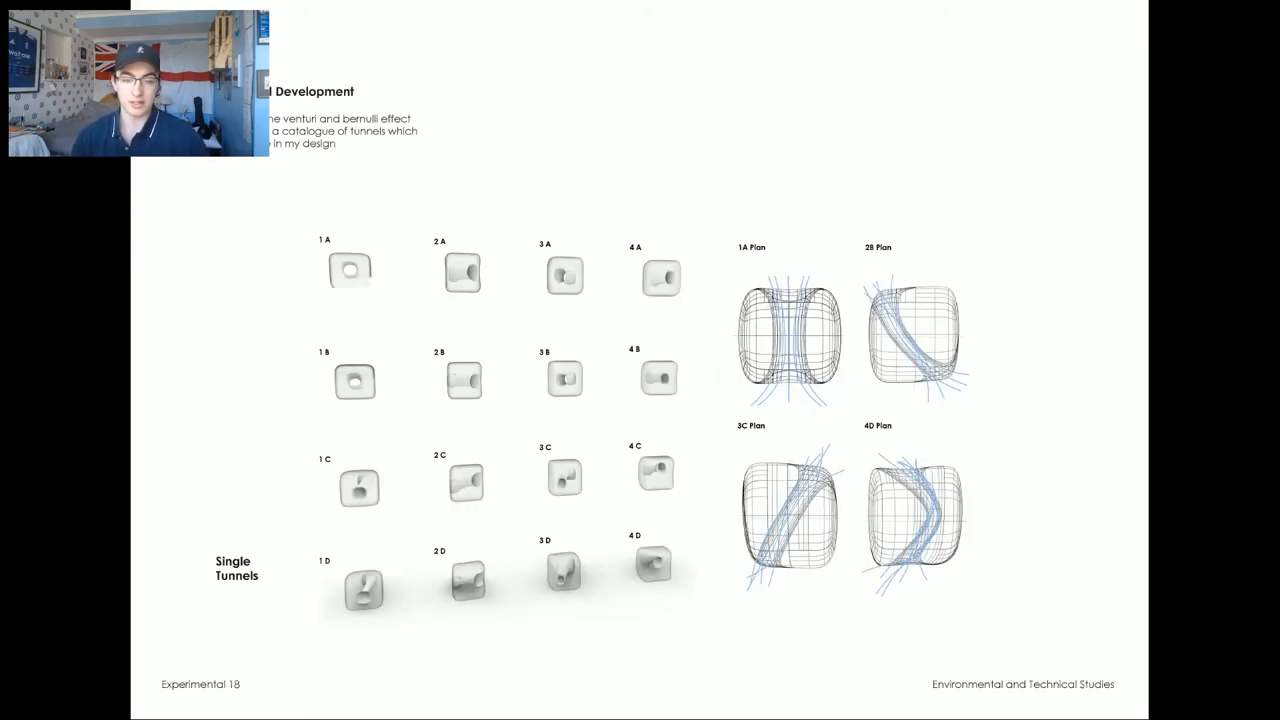